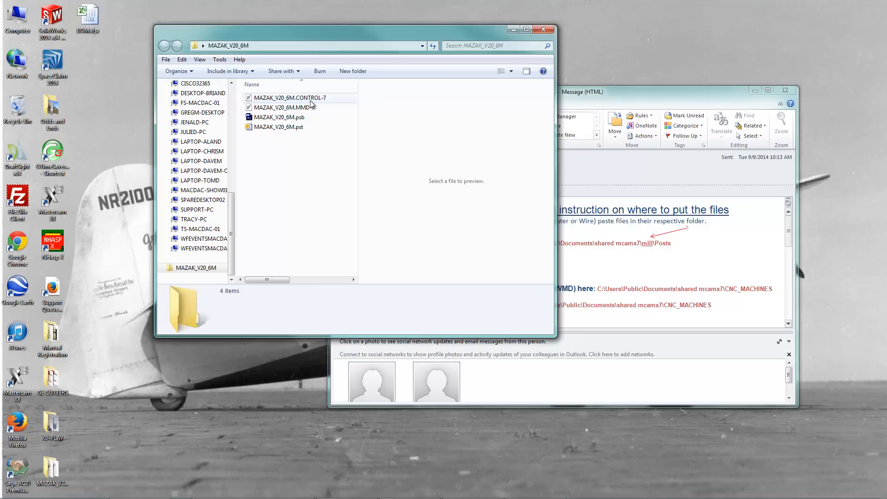
Step: Review the CONTROL-7, machine definition, .pst and .psb files with the instructions e-mail kept alongside
click(289, 97)
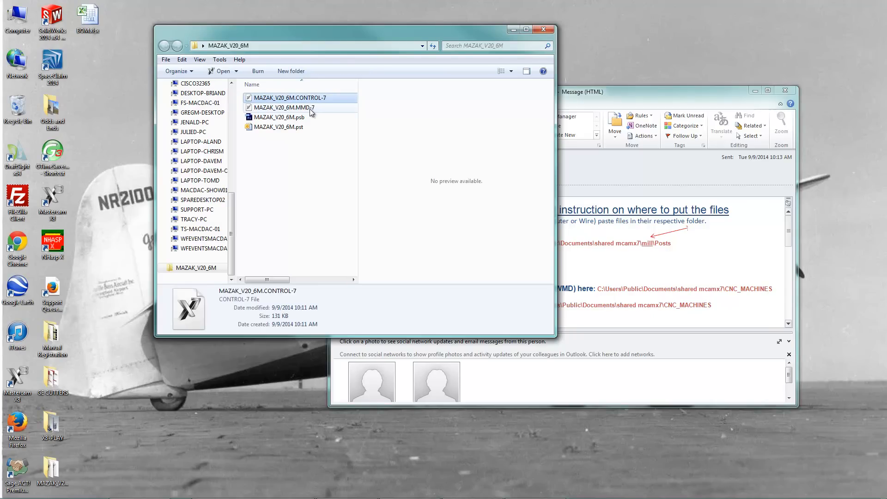
click(283, 107)
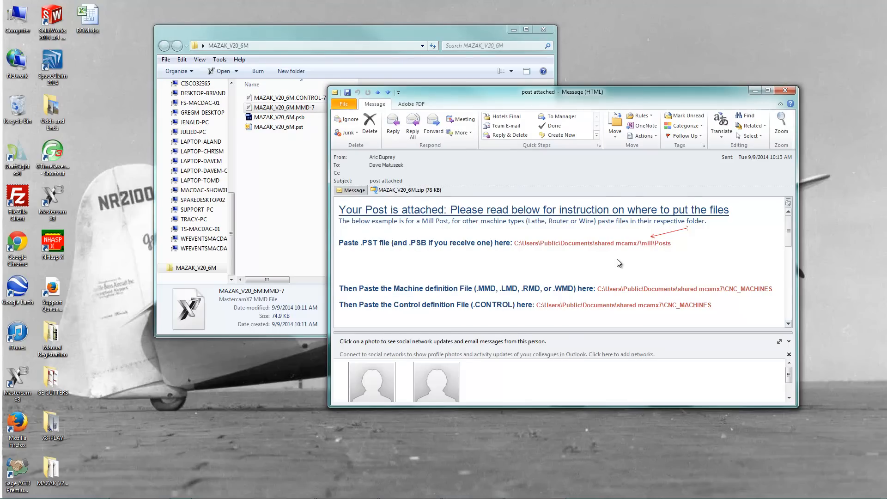
mouse_move(596, 268)
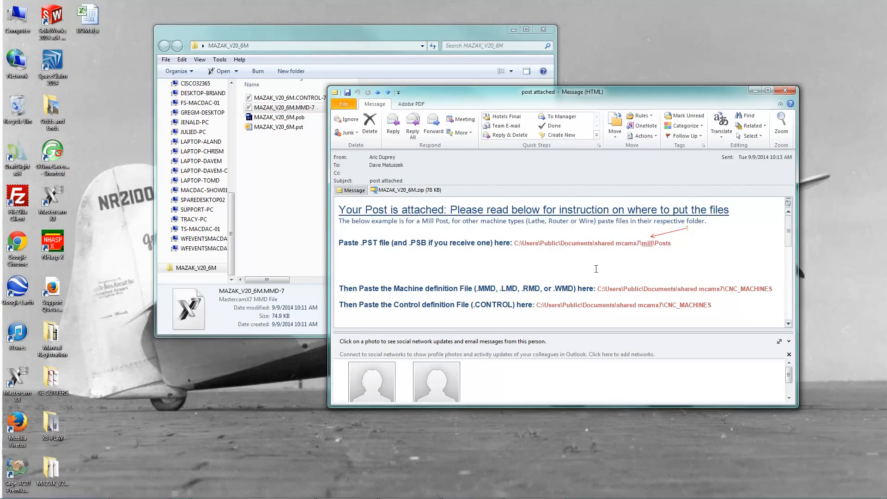
drag(537, 92, 553, 77)
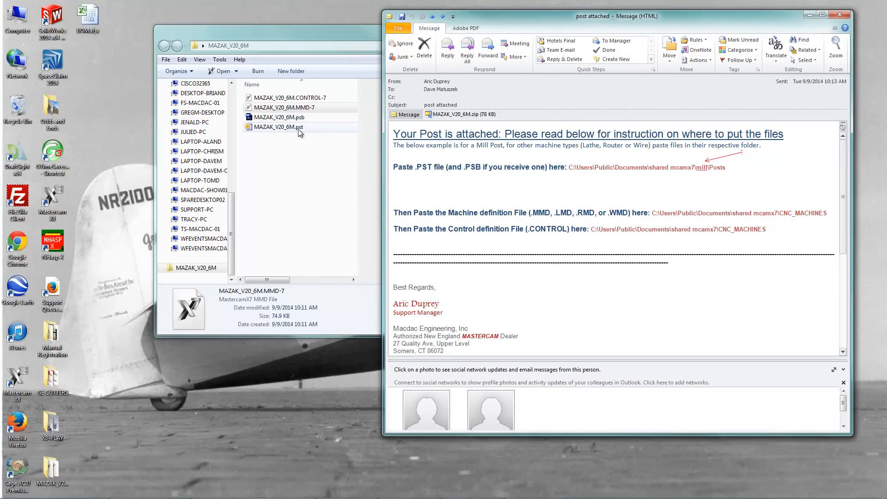
click(278, 126)
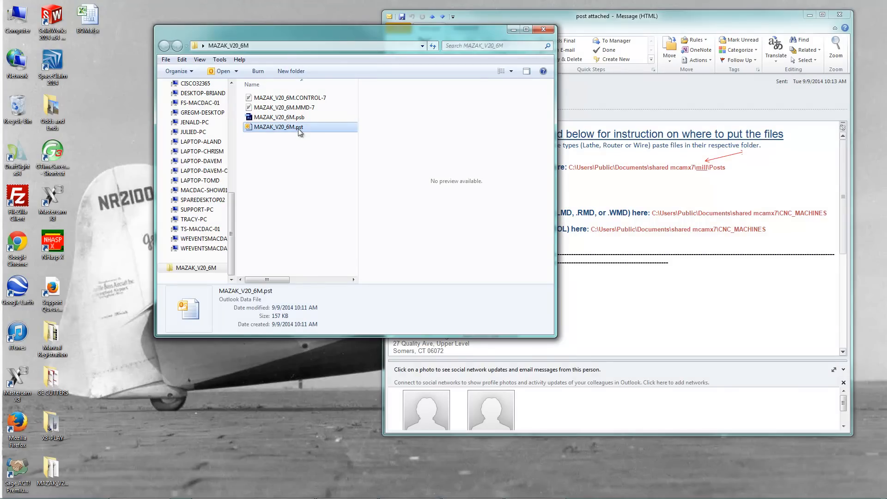
click(278, 118)
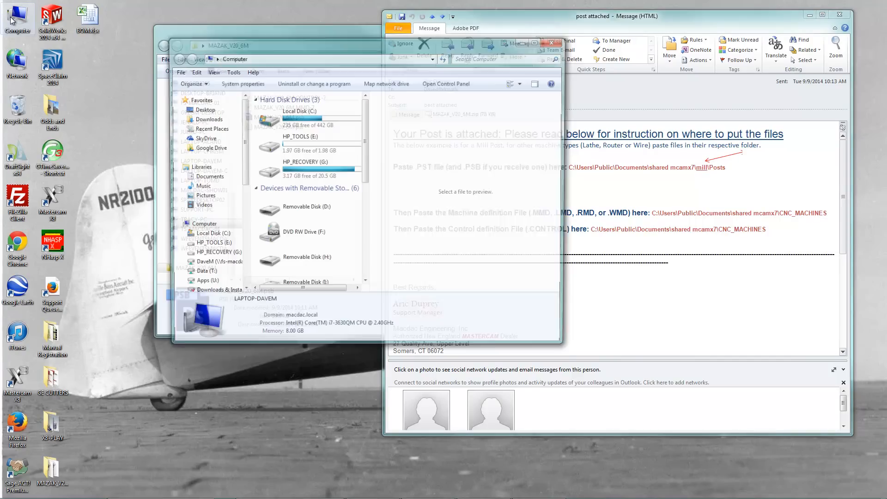
Step: Browse from Local Disk (C:) through Users and Public into Public Documents
double_click(290, 111)
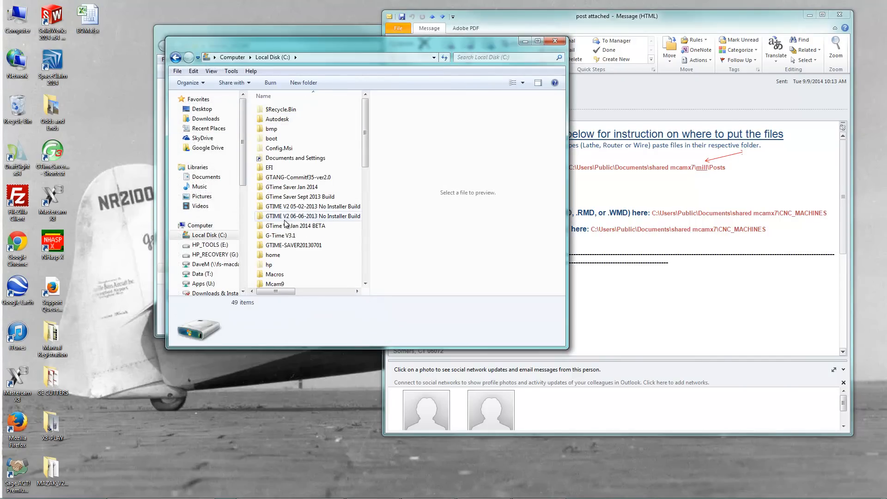
click(313, 215)
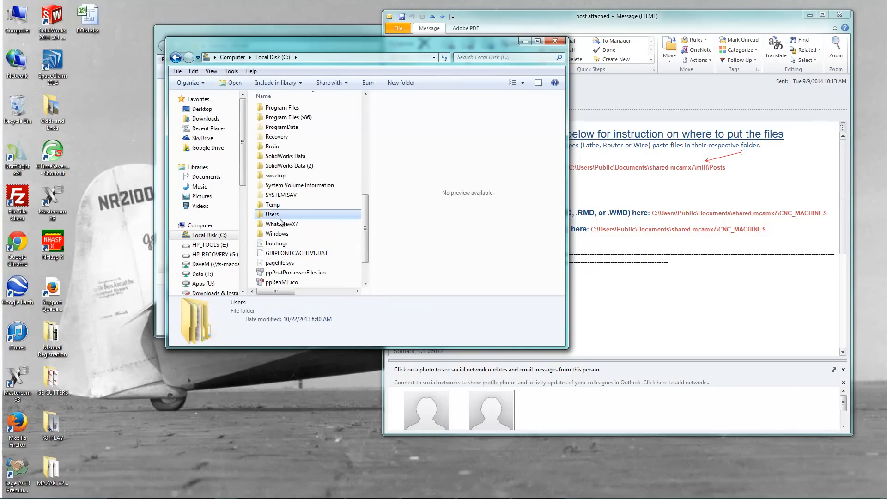
double_click(272, 213)
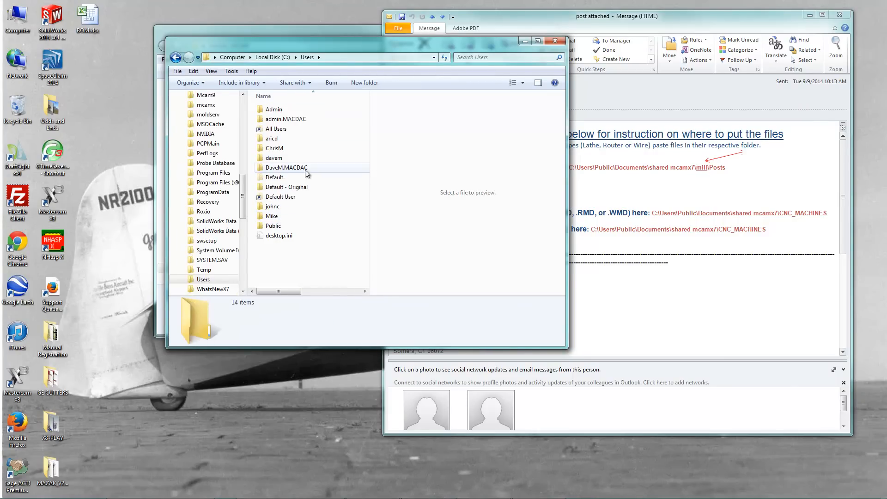
mouse_move(285, 226)
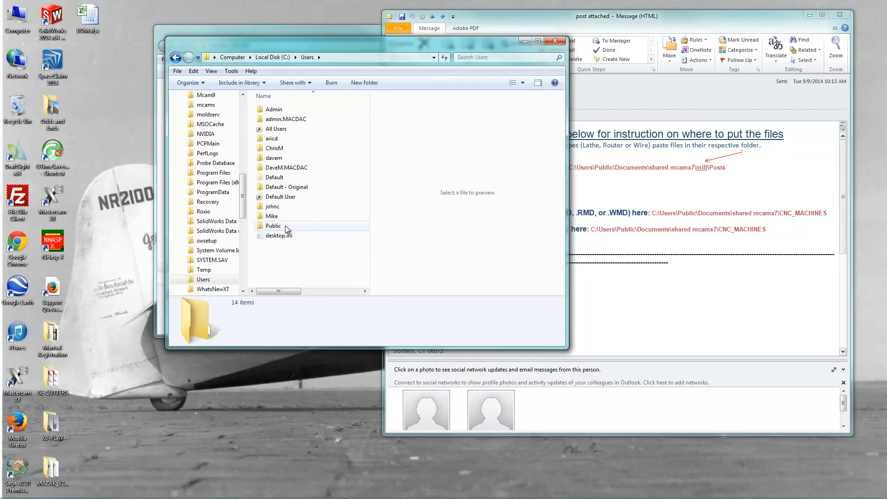
double_click(273, 225)
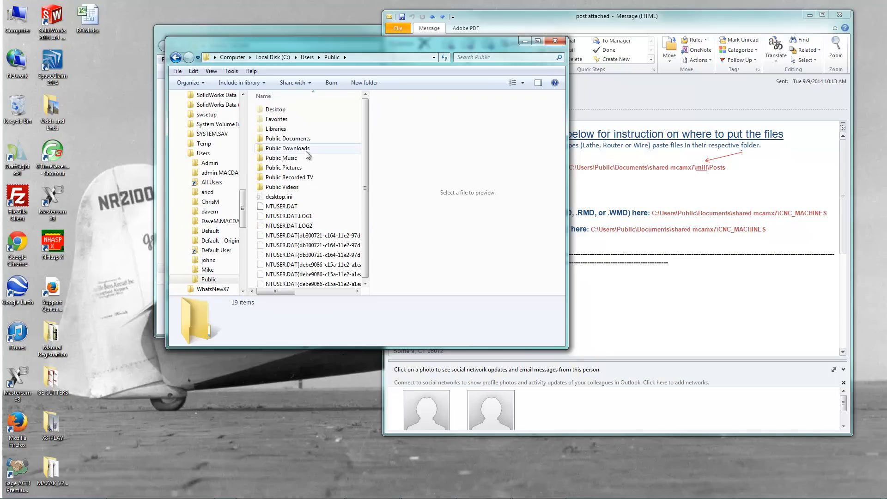
double_click(288, 137)
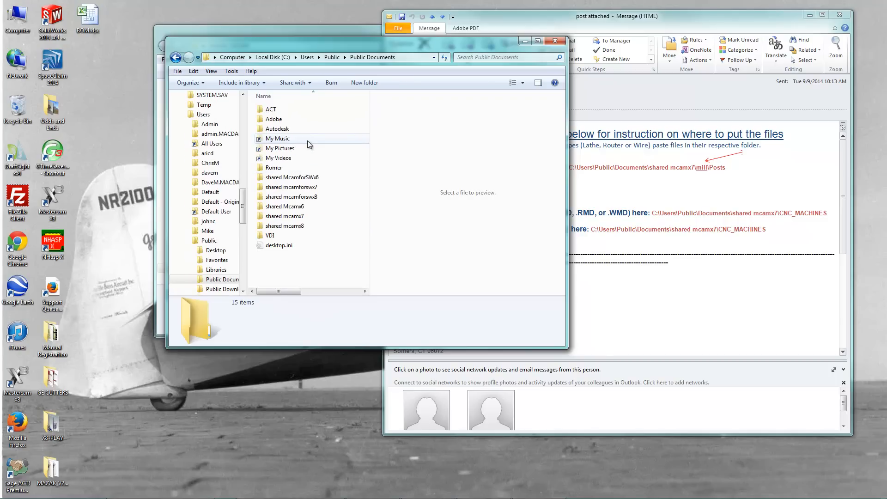
mouse_move(284, 216)
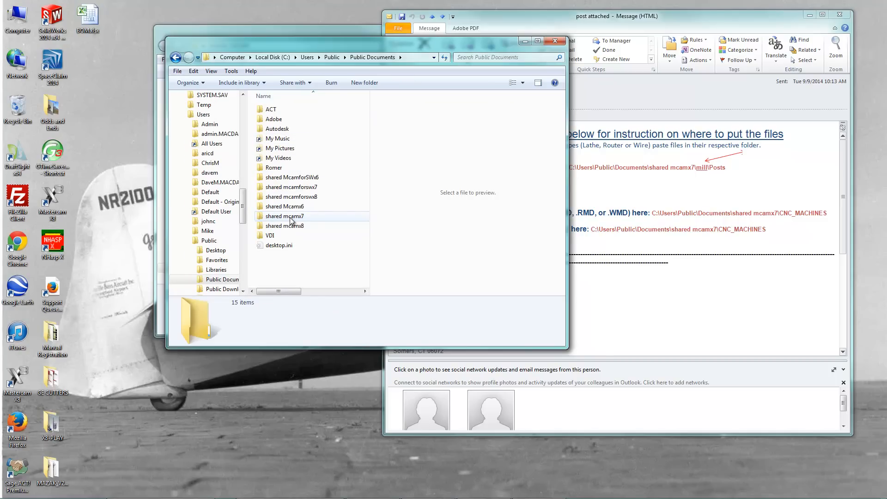
Step: Continue into shared mcamx7\mill\Posts
double_click(284, 215)
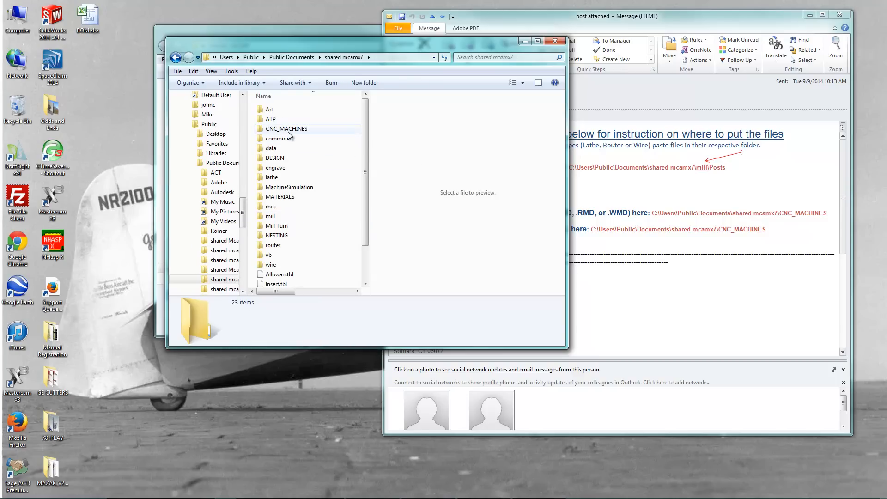
double_click(270, 216)
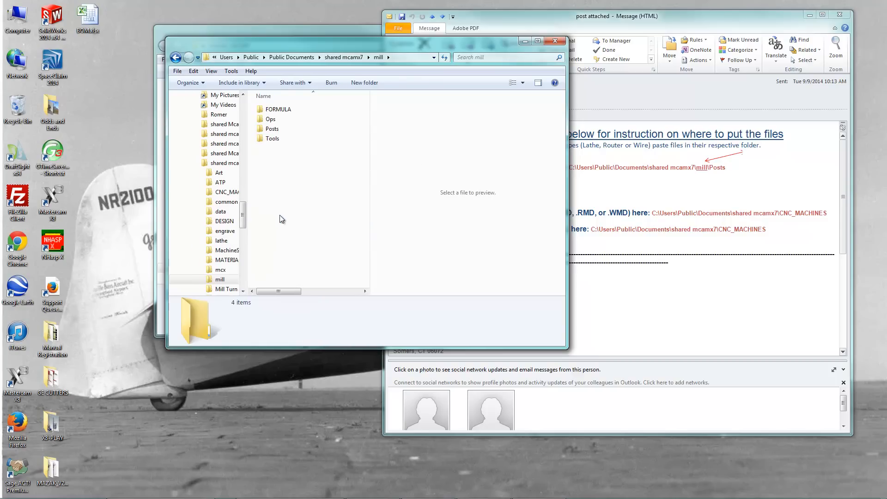
double_click(271, 128)
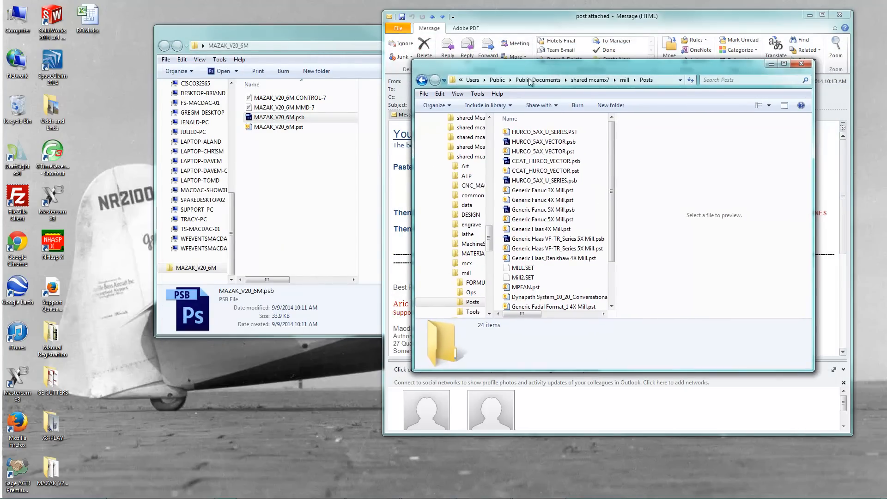
Step: Copy MAZAK_V20_6M.pst and .psb into Posts, then select the machine definition file
click(278, 126)
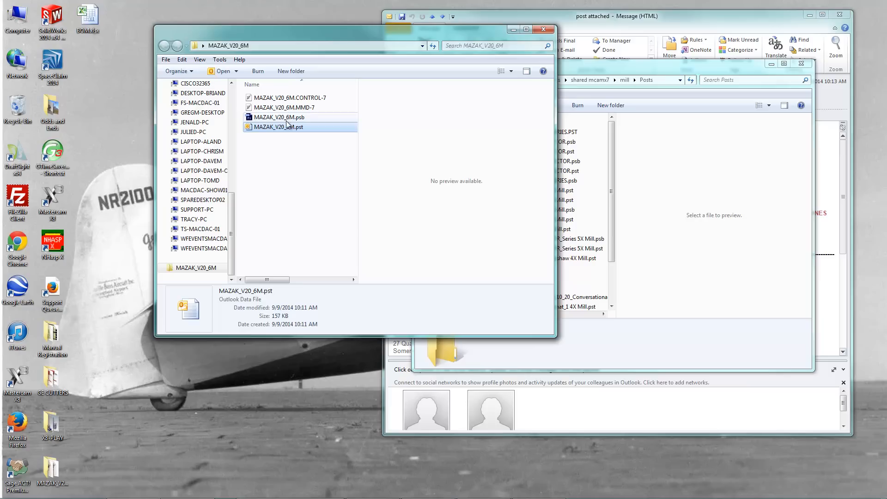
click(278, 117)
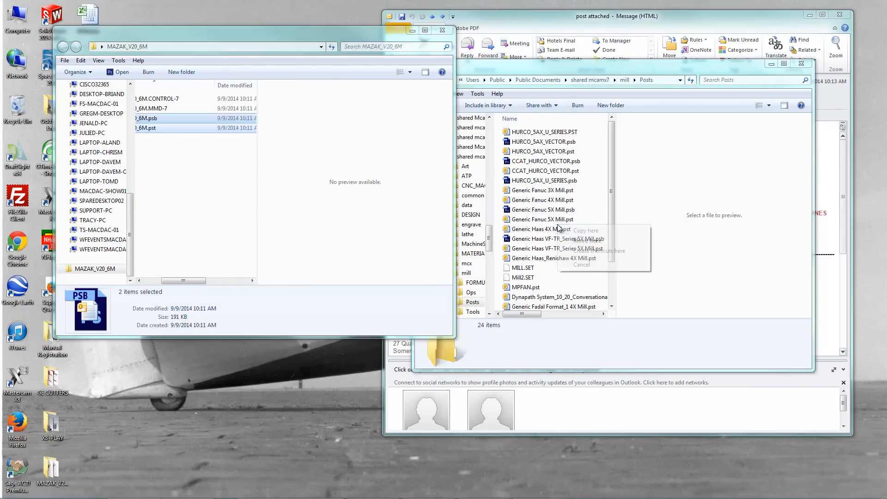
click(586, 230)
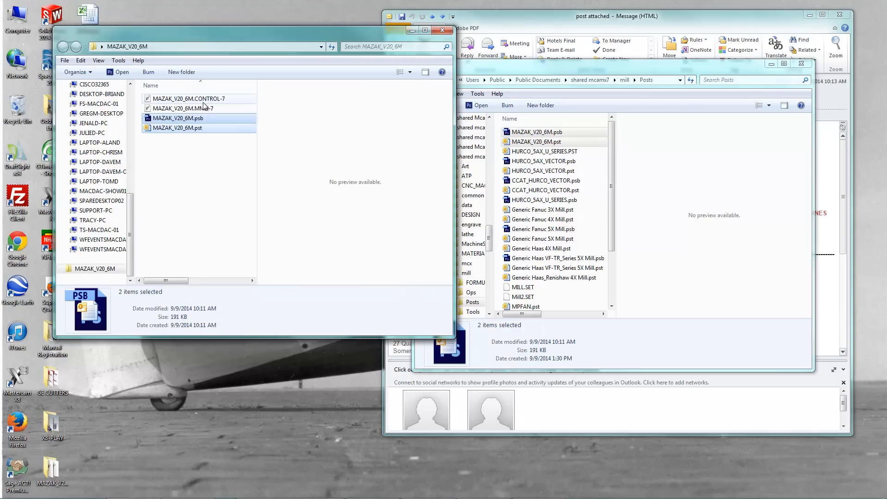
click(183, 108)
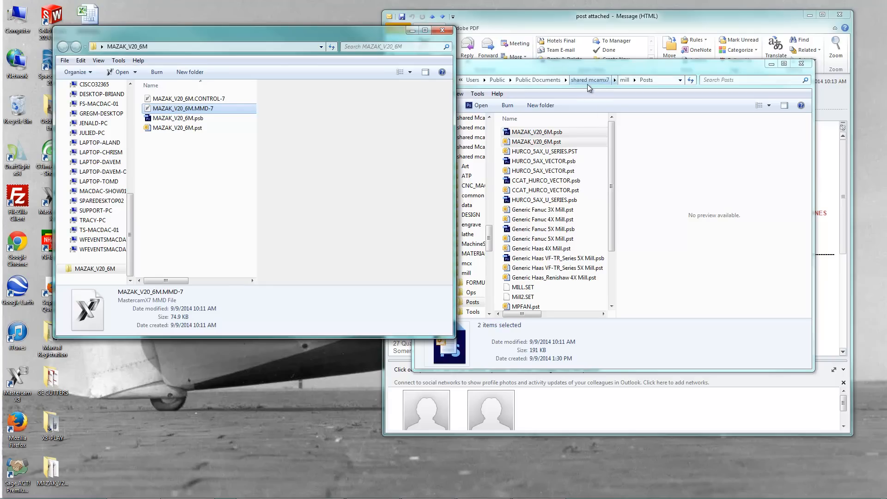
mouse_move(586, 85)
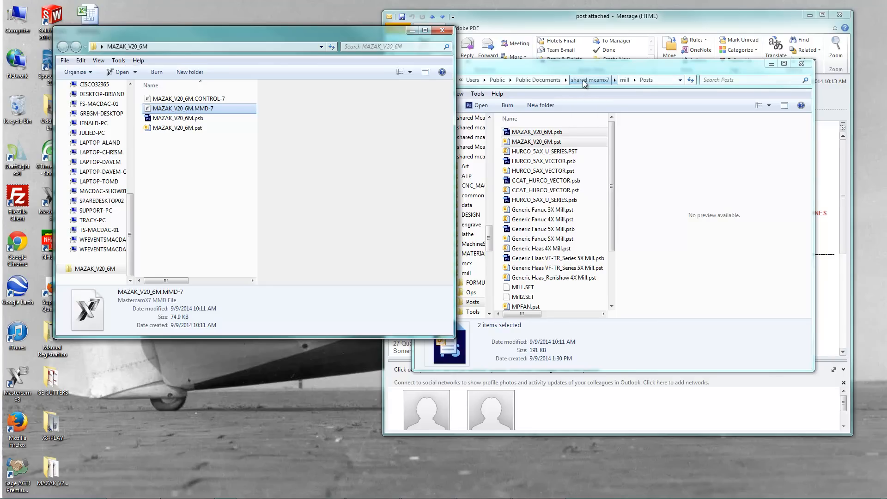
Step: Navigate up to shared mcamx7 and into the CNC_MACHINES folder
click(591, 80)
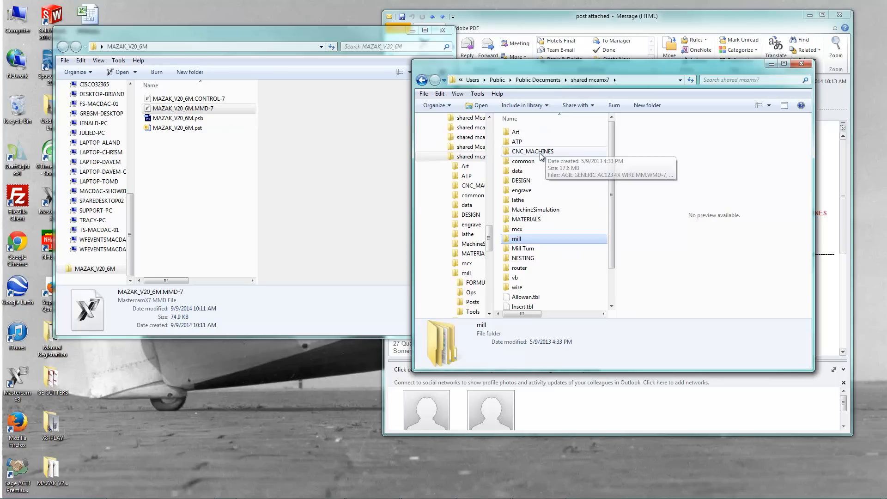
click(532, 151)
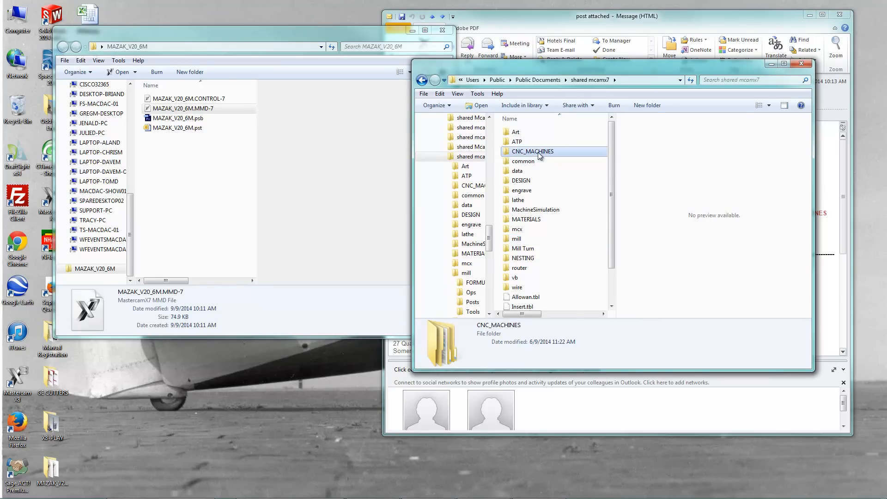
double_click(531, 150)
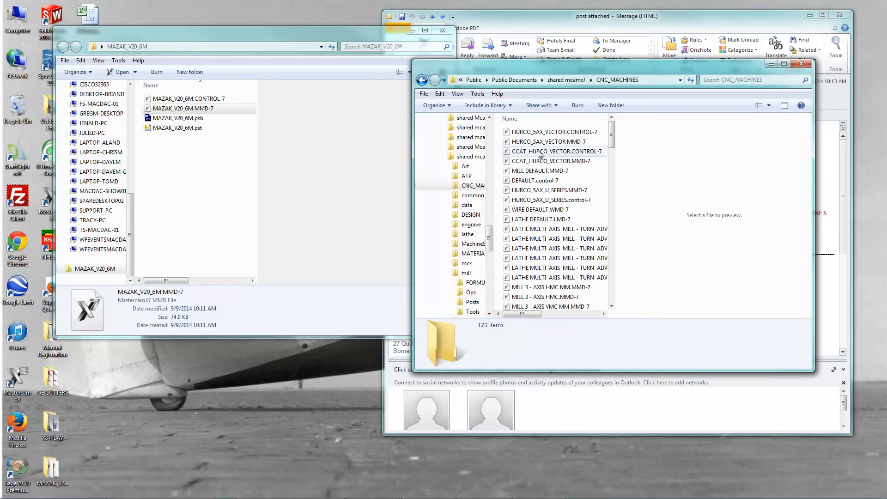
click(565, 79)
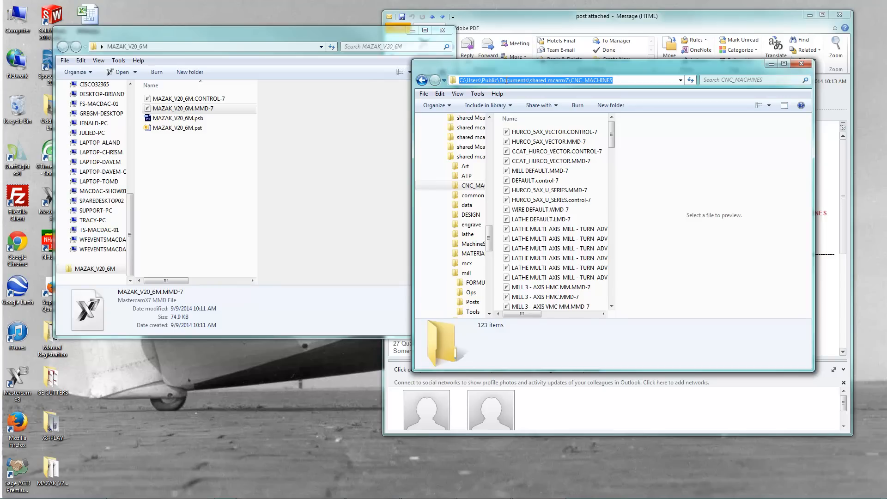
mouse_move(604, 88)
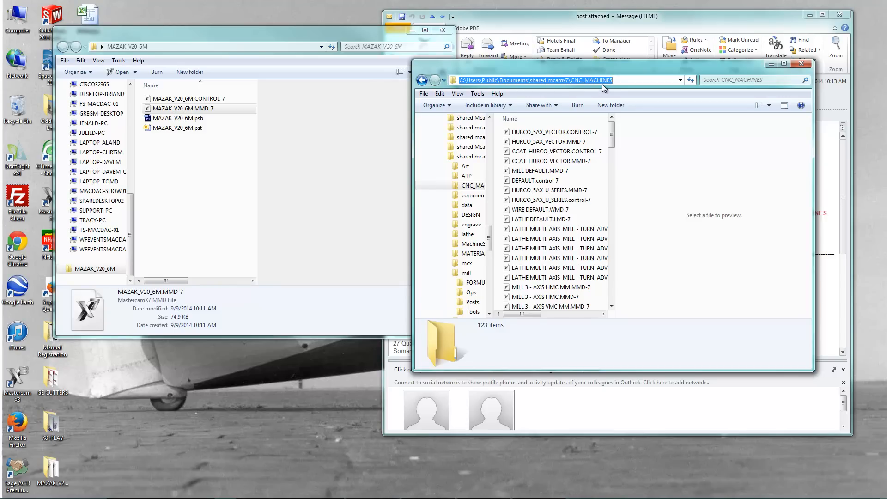
Step: Copy the CONTROL-7 and MMD-7 files into CNC_MACHINES and close the MAZAK window
click(189, 98)
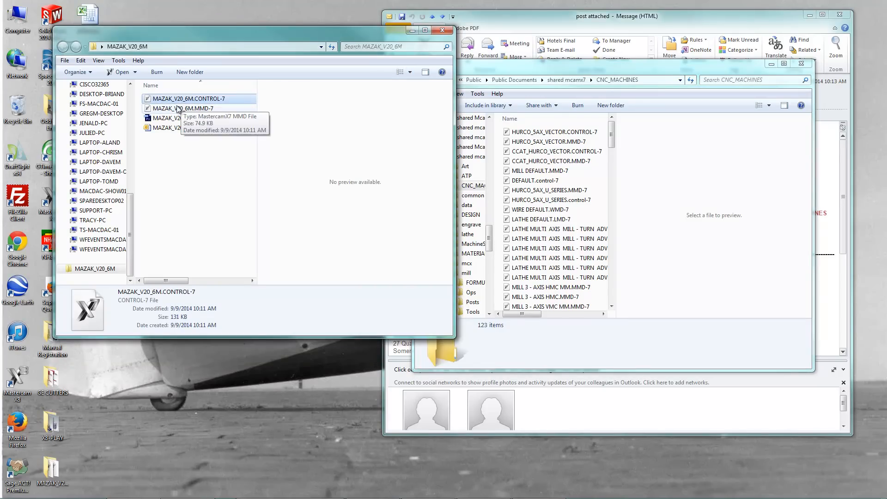
click(182, 108)
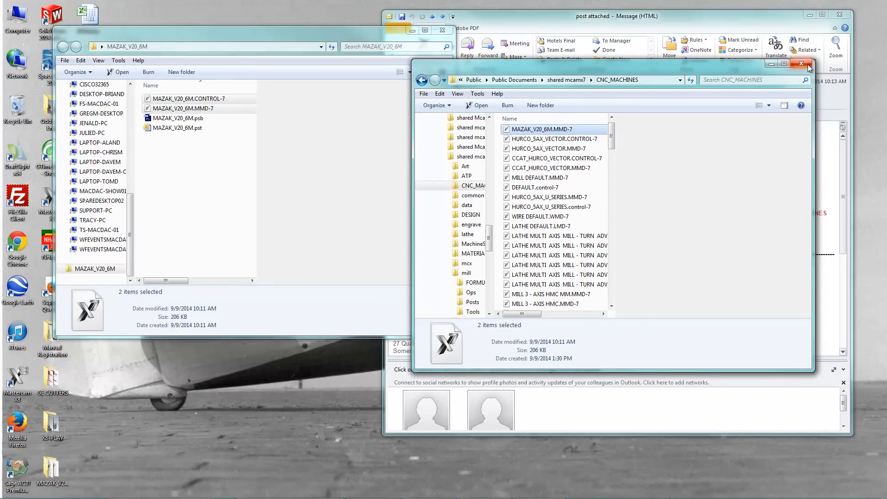
click(801, 64)
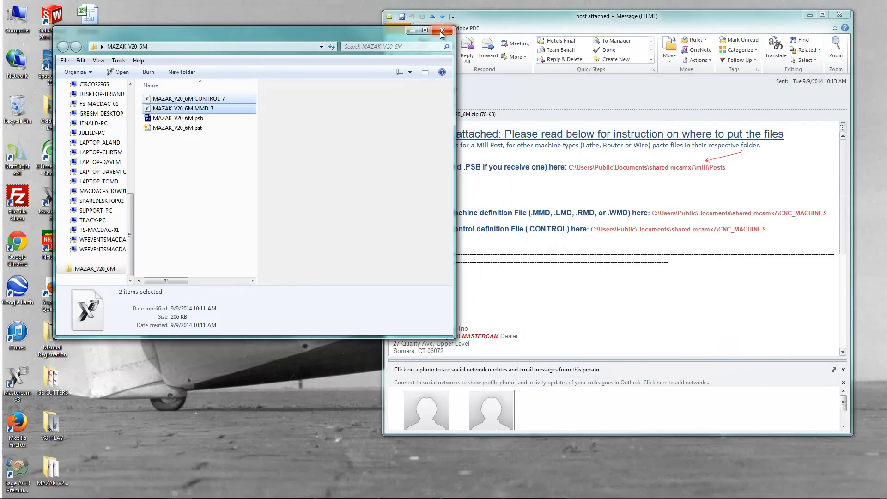
Step: Launch Mastercam X7 from the Start menu
click(441, 30)
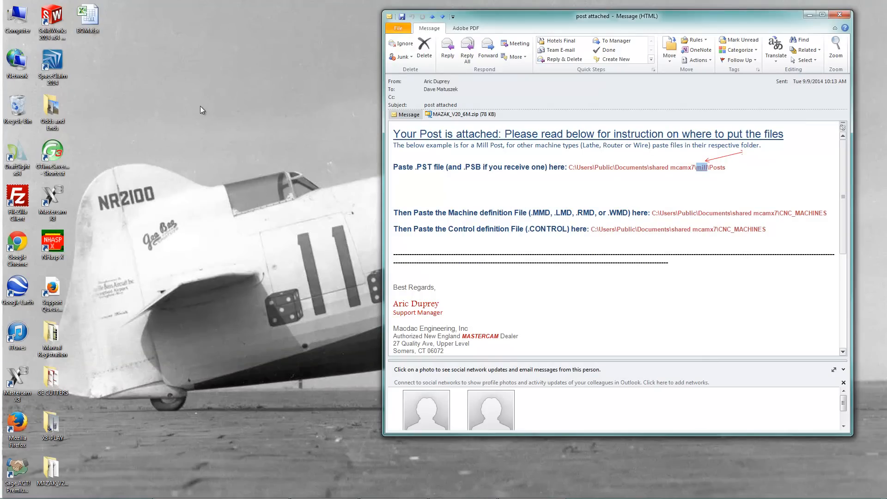
click(5, 490)
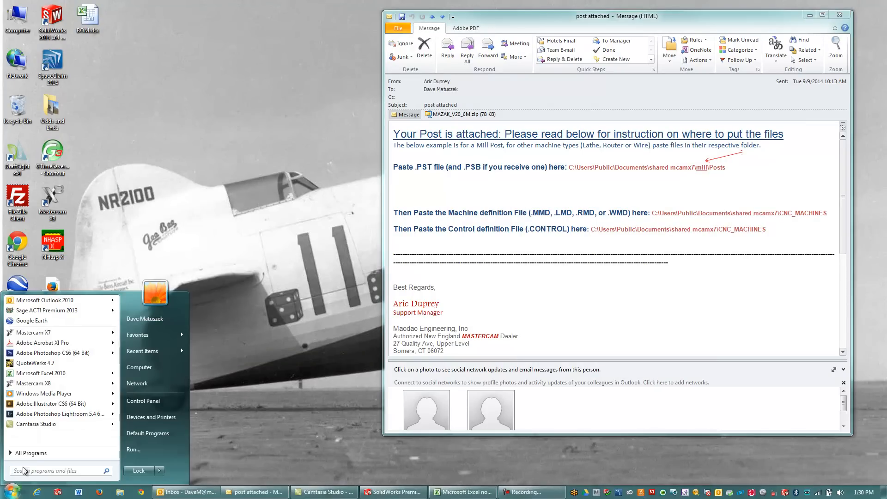
mouse_move(36, 424)
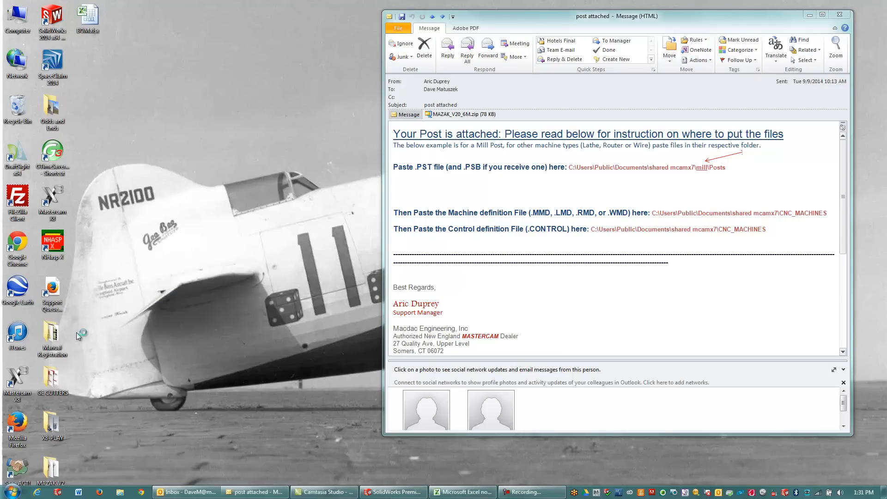
mouse_move(194, 268)
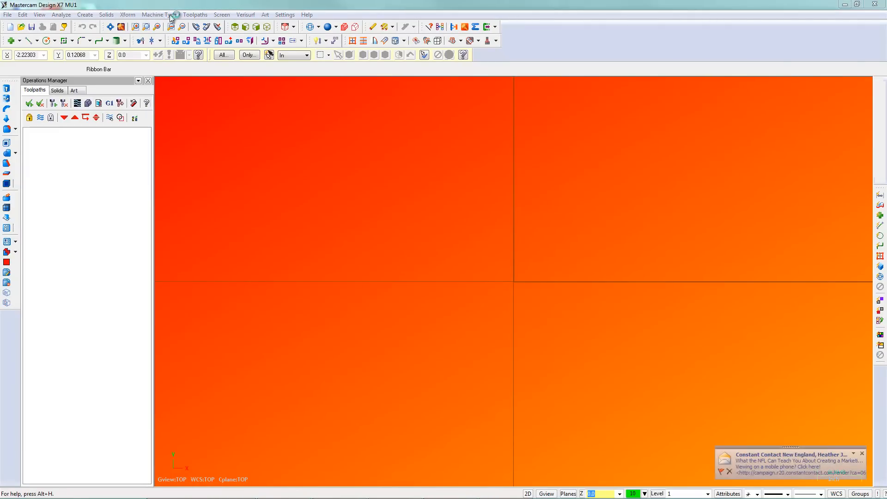
Step: Add MAZAK_V20_6M.MMD-7 to the Mill machine menu via Manage list and confirm
click(158, 14)
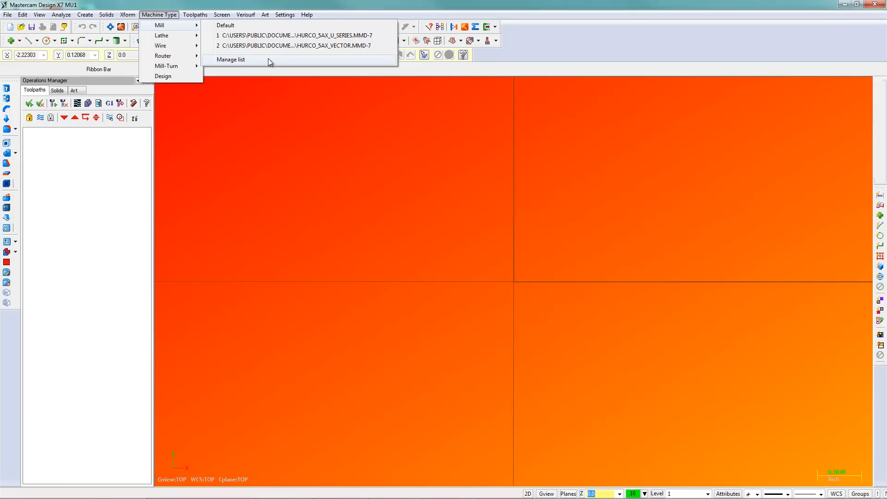
click(229, 59)
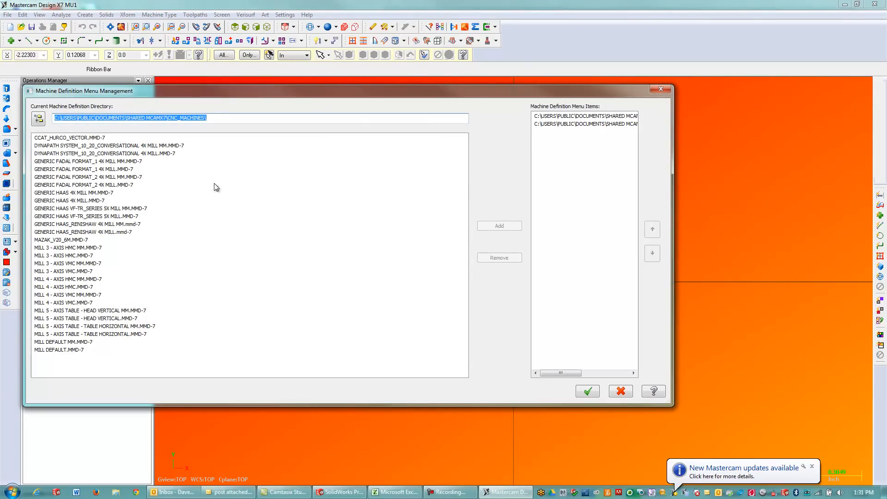
click(61, 239)
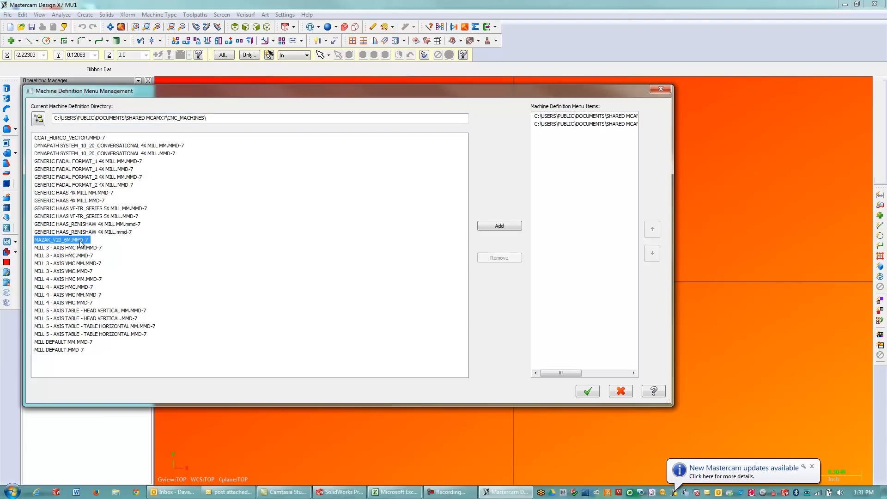
click(498, 226)
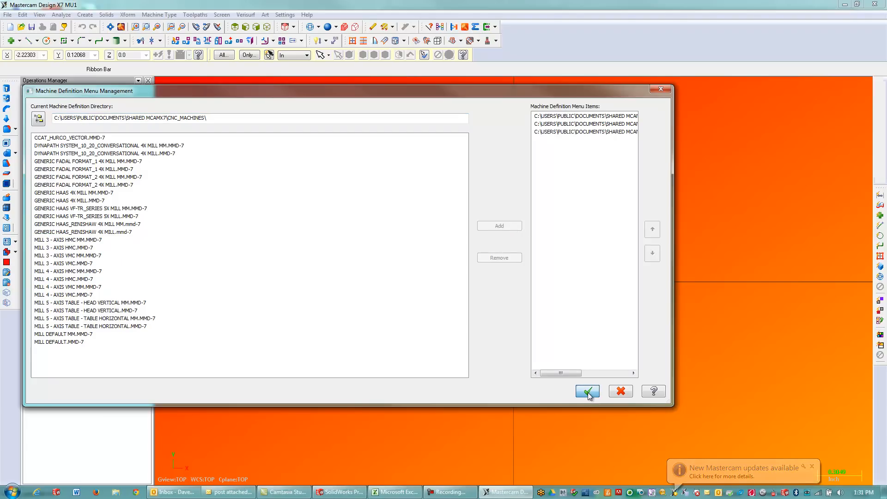
click(586, 391)
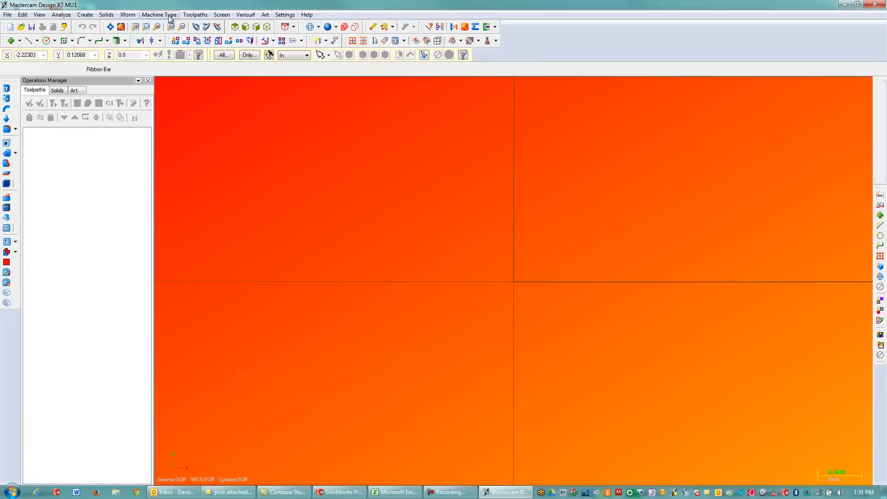
Step: Remove the existing Hurco entries from the Mill machine menu list
click(159, 14)
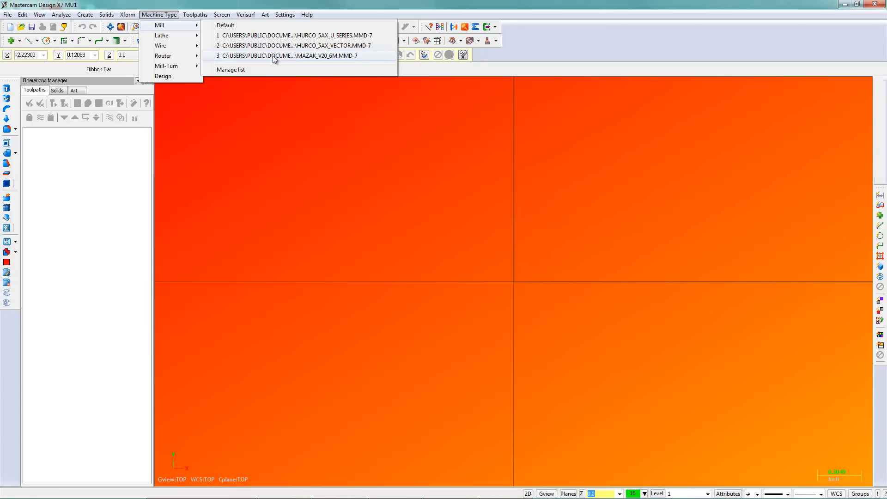
mouse_move(236, 69)
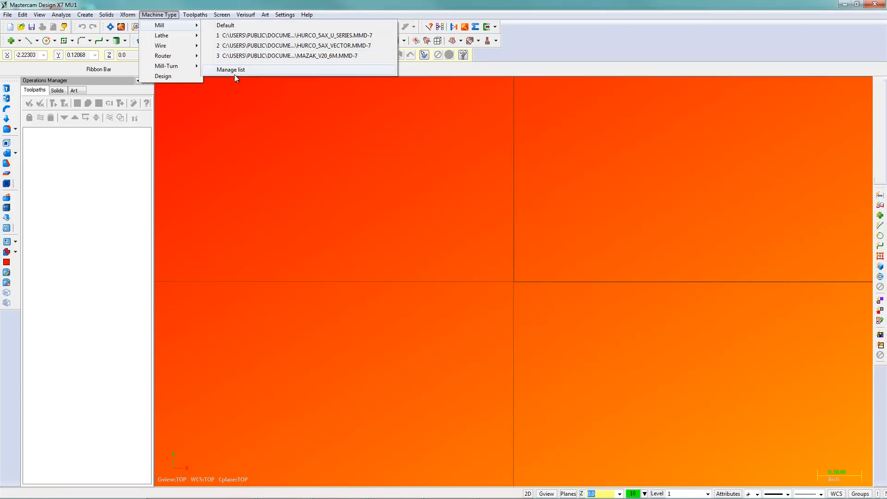
click(230, 70)
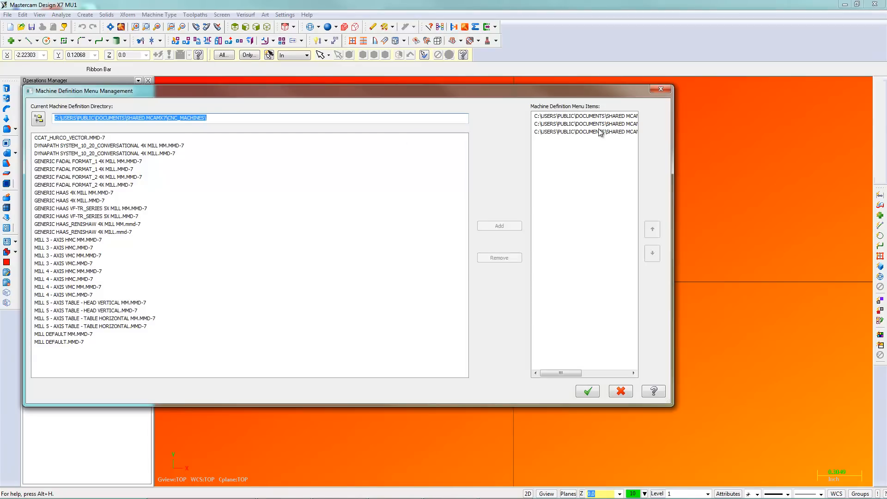
click(584, 131)
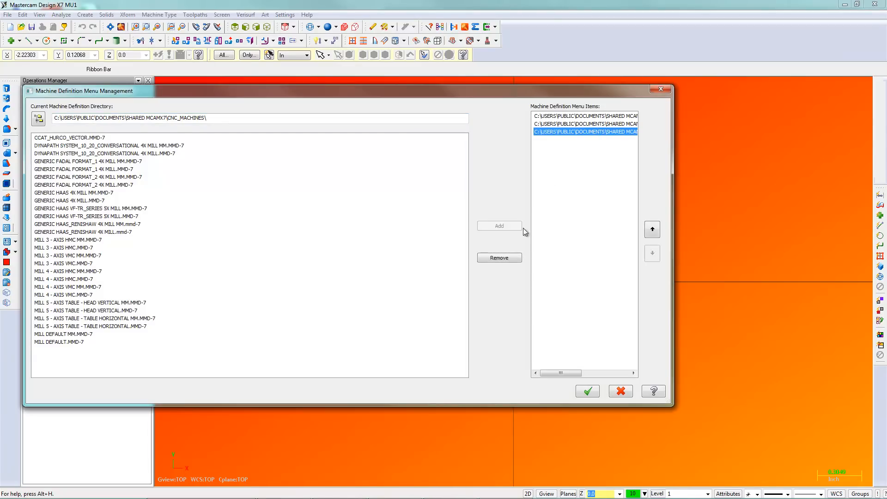
click(499, 258)
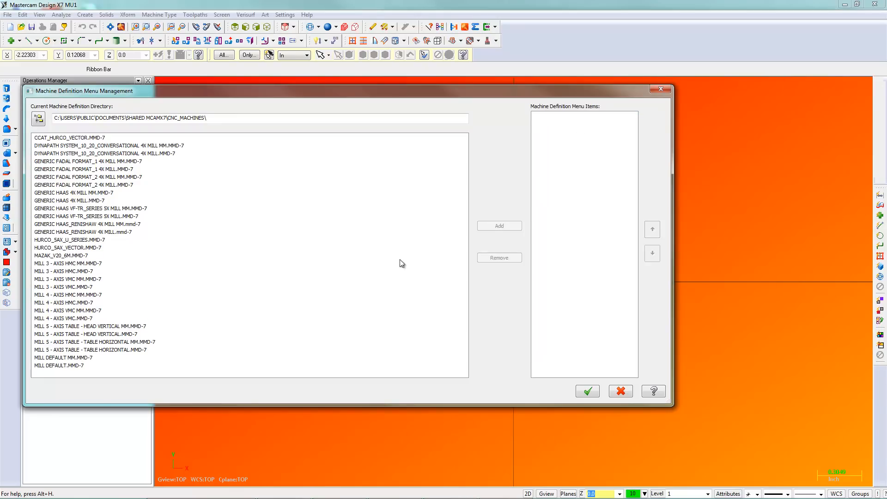
Step: Add MAZAK_V20_6M.MMD-7 as the sole Mill entry and confirm the list
click(61, 254)
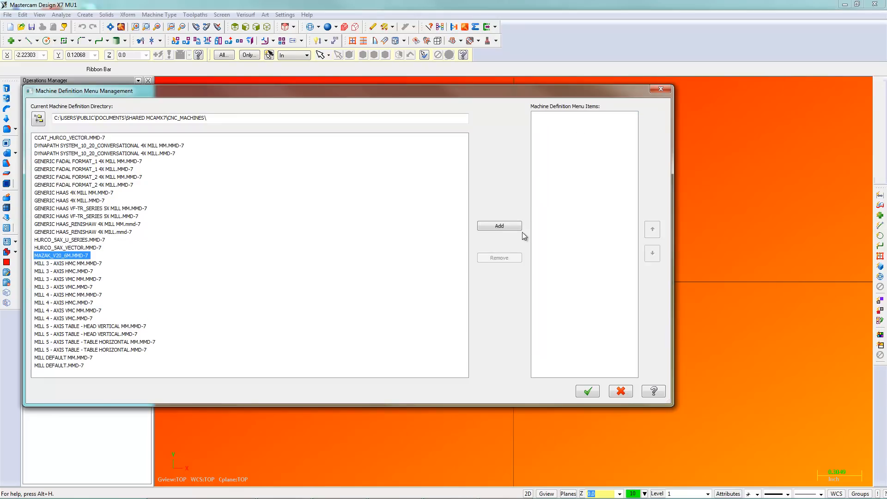
click(498, 225)
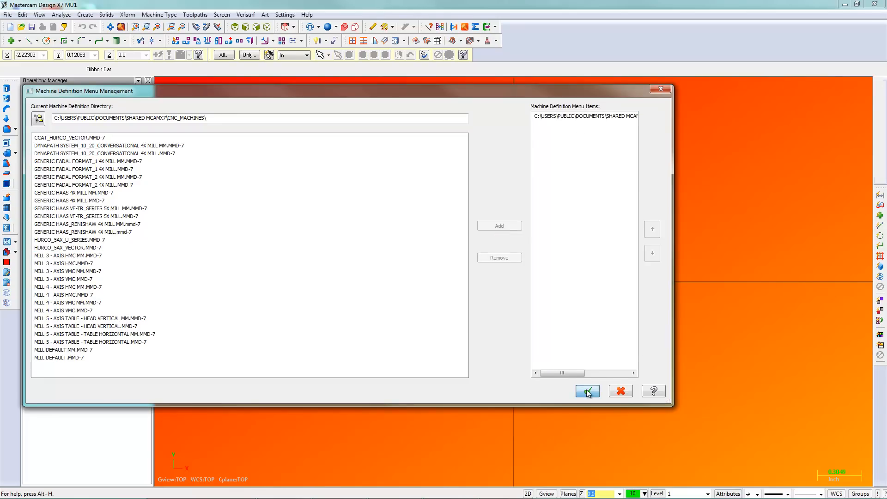
click(587, 391)
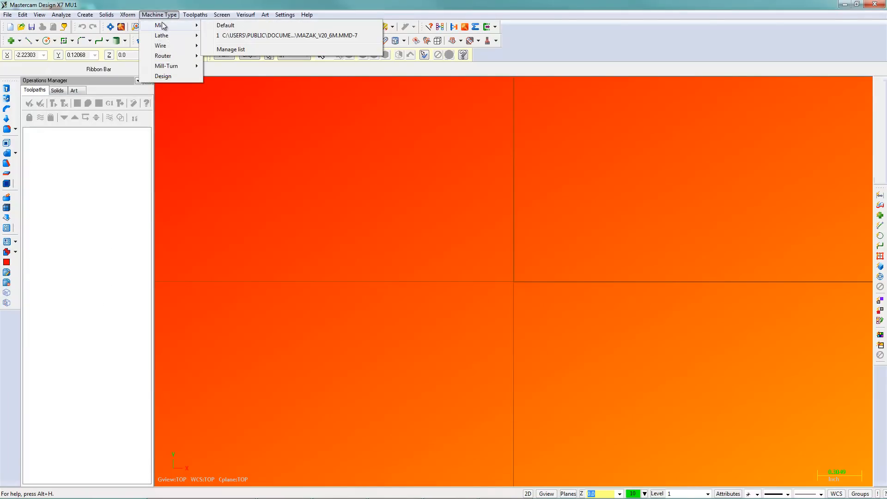
Step: Select the MAZAK_V20_6M mill as the machine, creating Machine Group-1
click(288, 35)
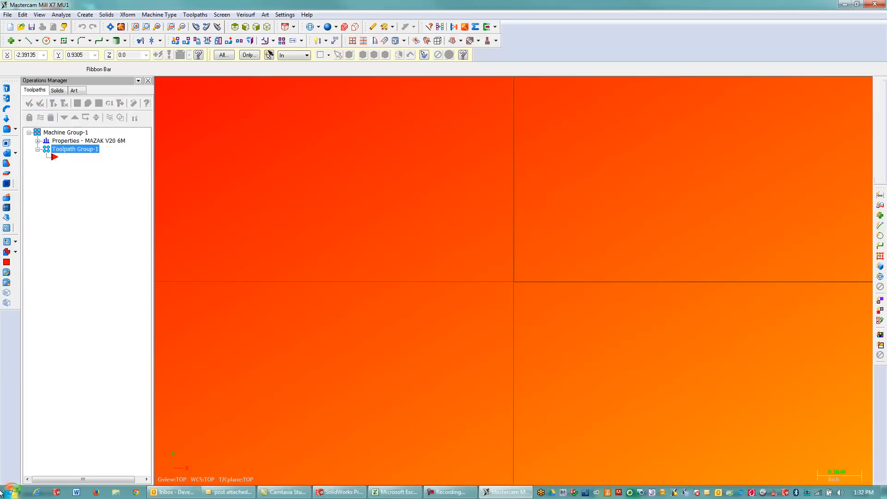
click(9, 490)
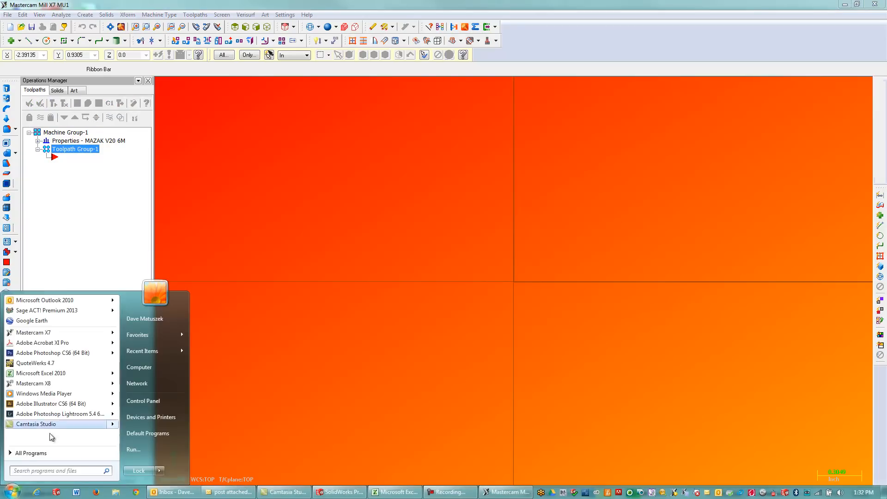
mouse_move(139, 367)
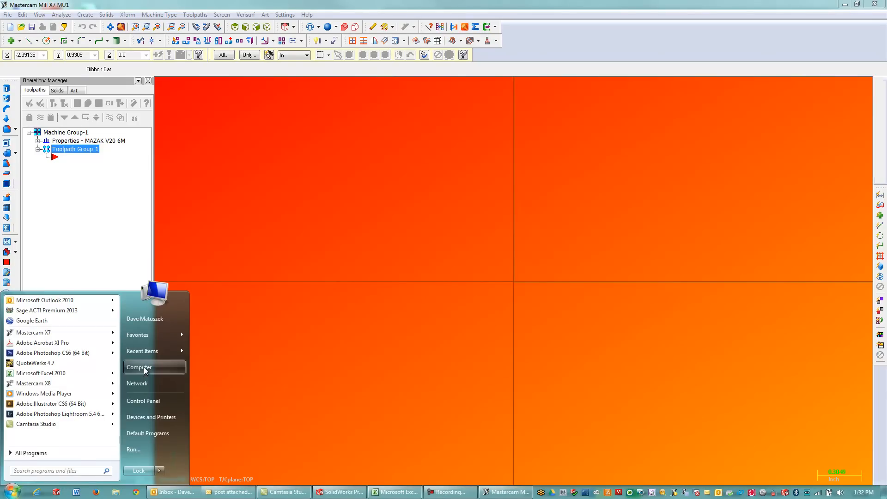
click(138, 366)
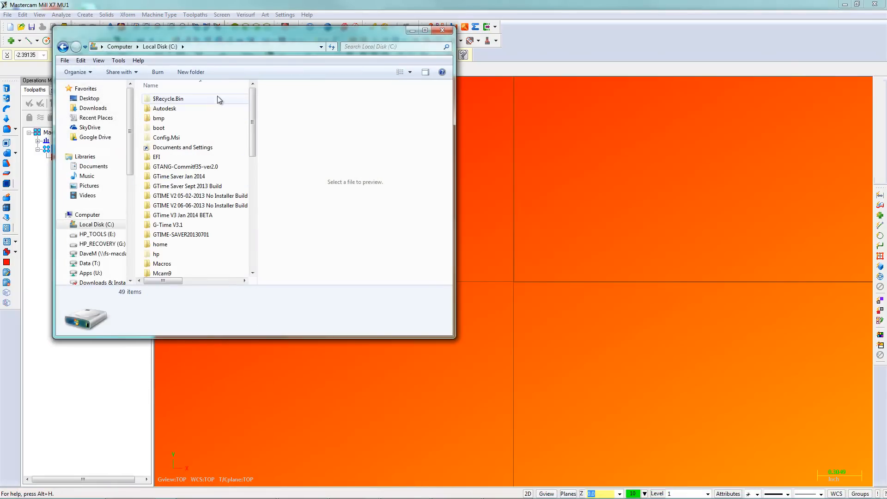
scroll(down, 3)
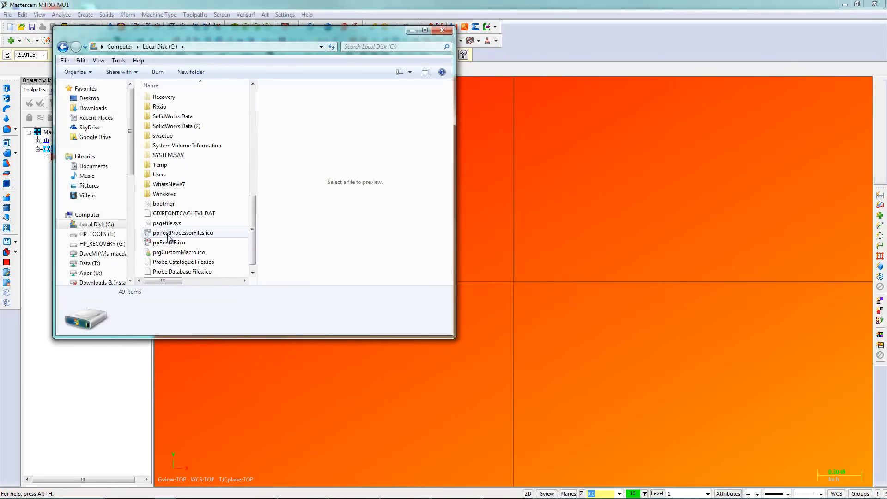
double_click(159, 175)
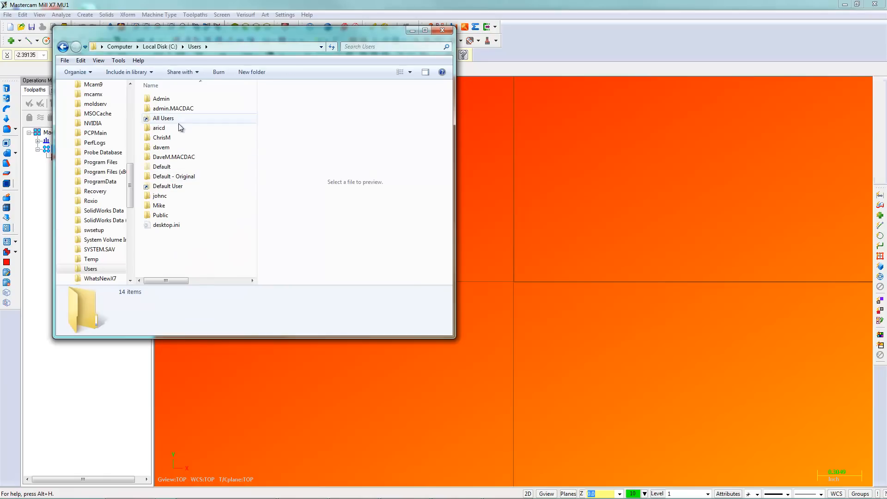
double_click(161, 216)
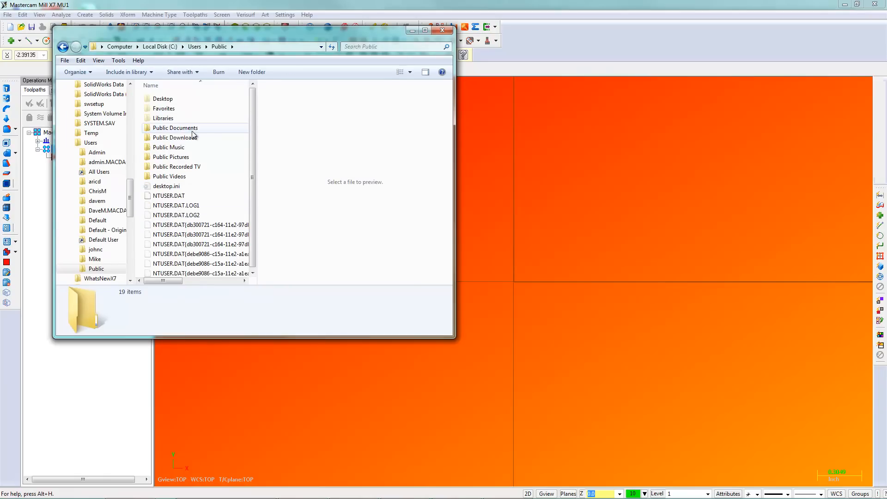
double_click(174, 127)
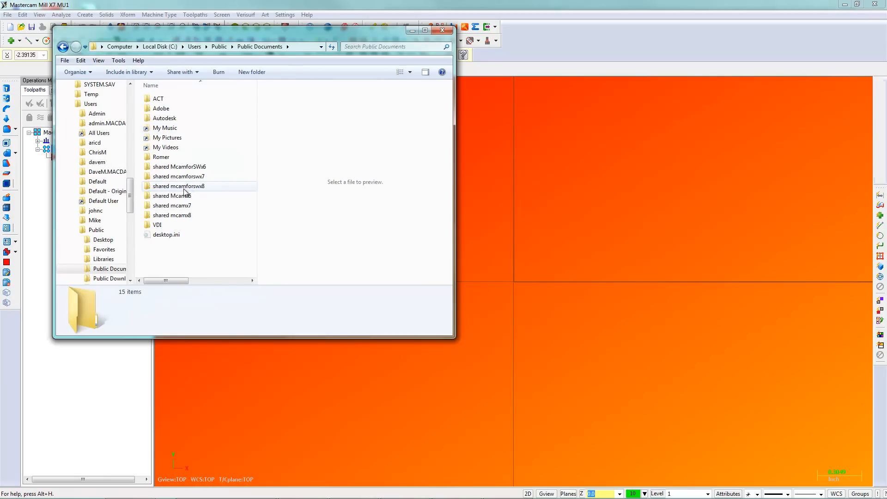
click(172, 215)
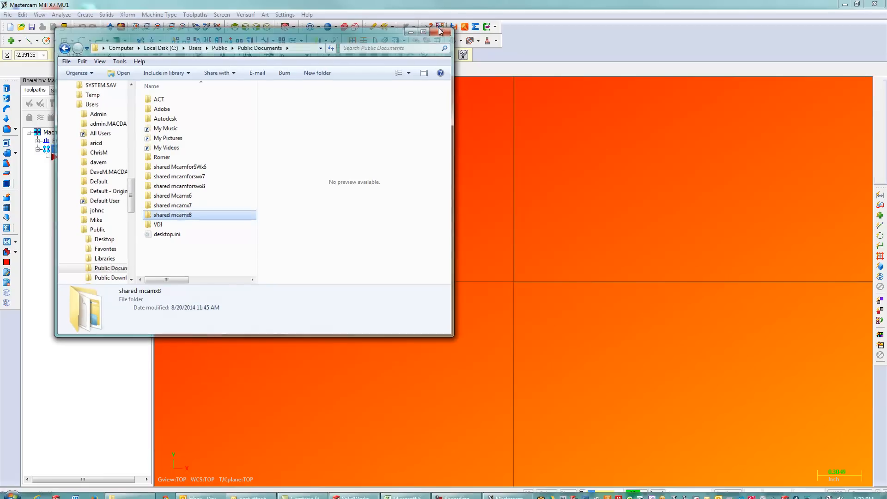
click(438, 32)
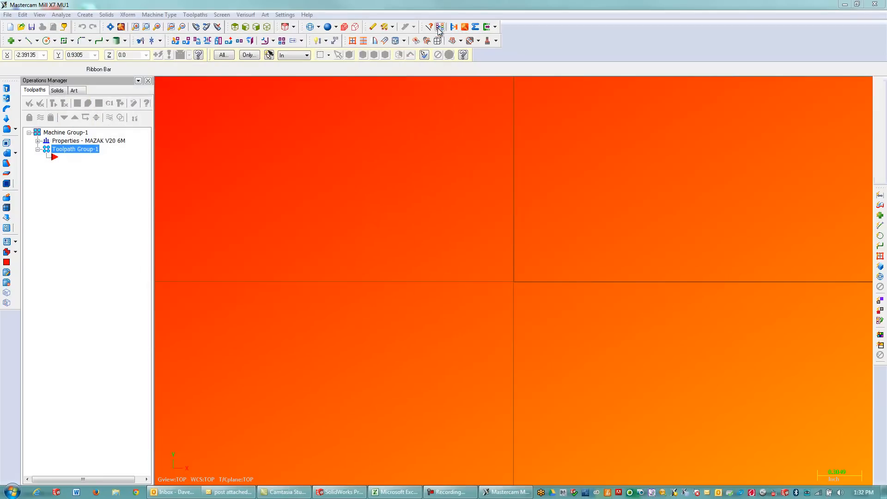